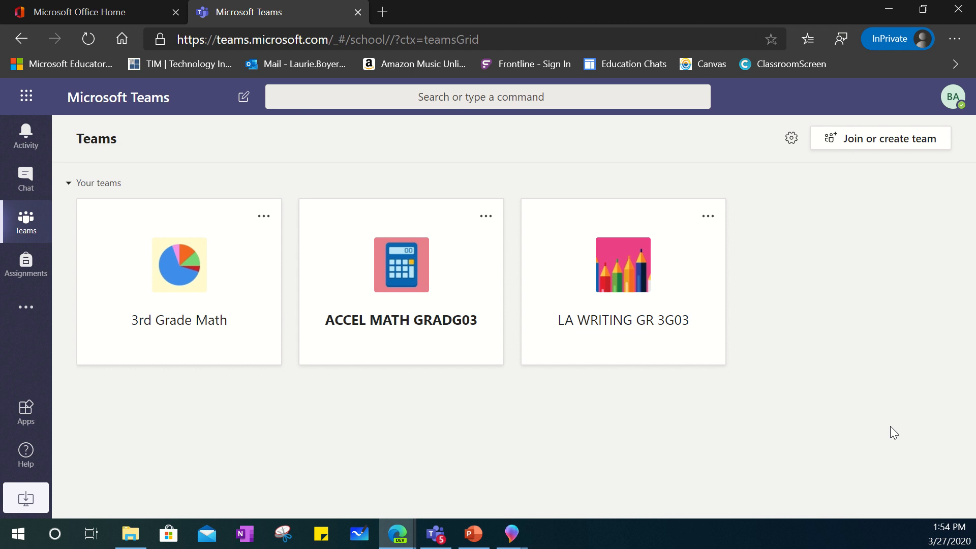
mouse_move(458, 306)
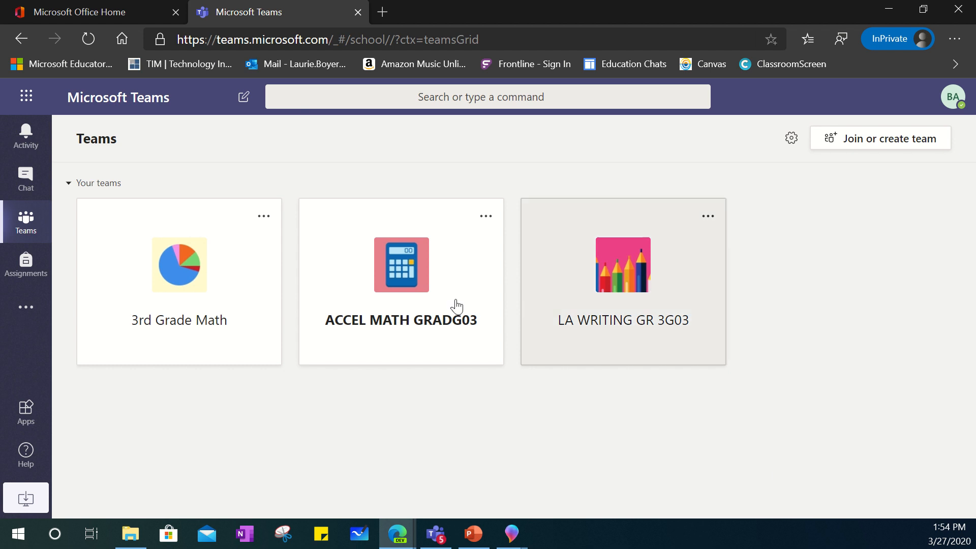
mouse_move(26, 179)
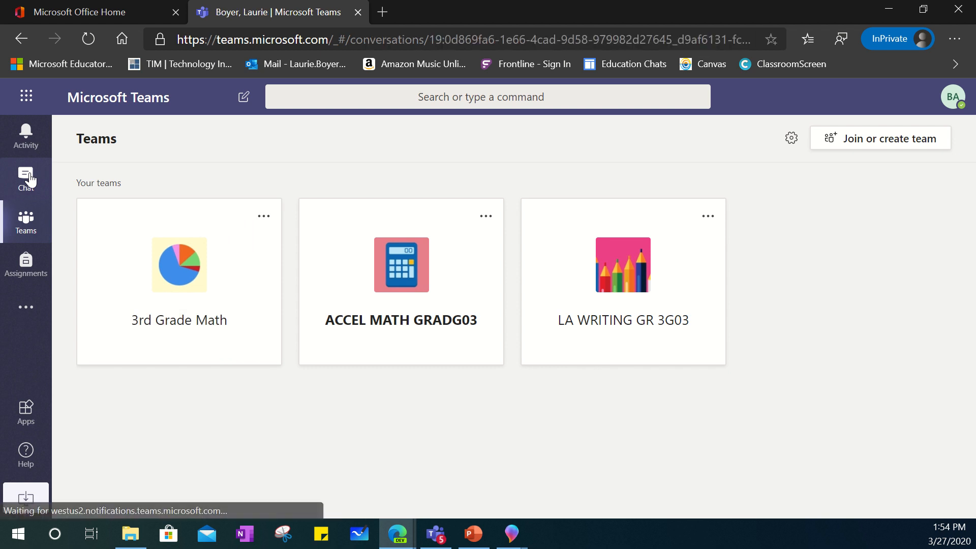
- Send the message 'How are you today?' in the recent one-on-one chat
left_click(25, 179)
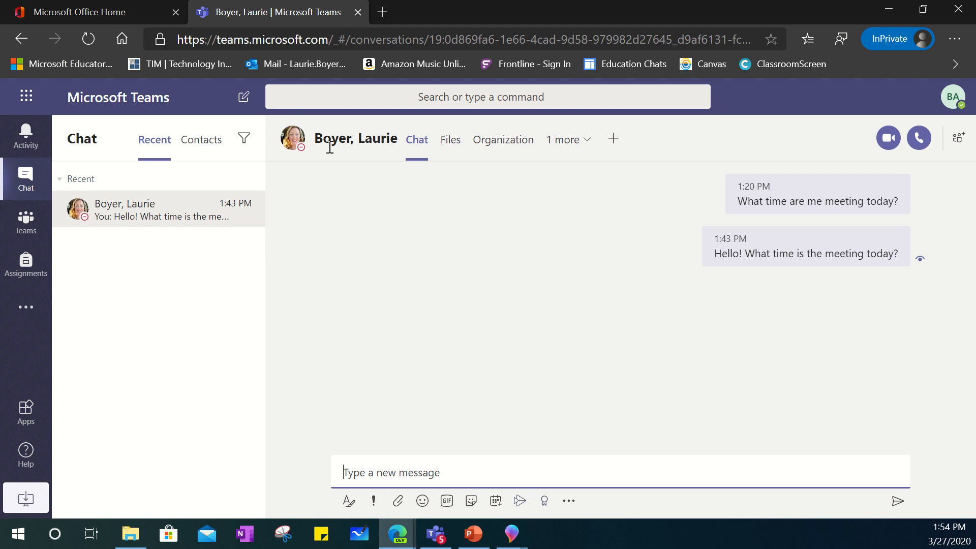
mouse_move(241, 97)
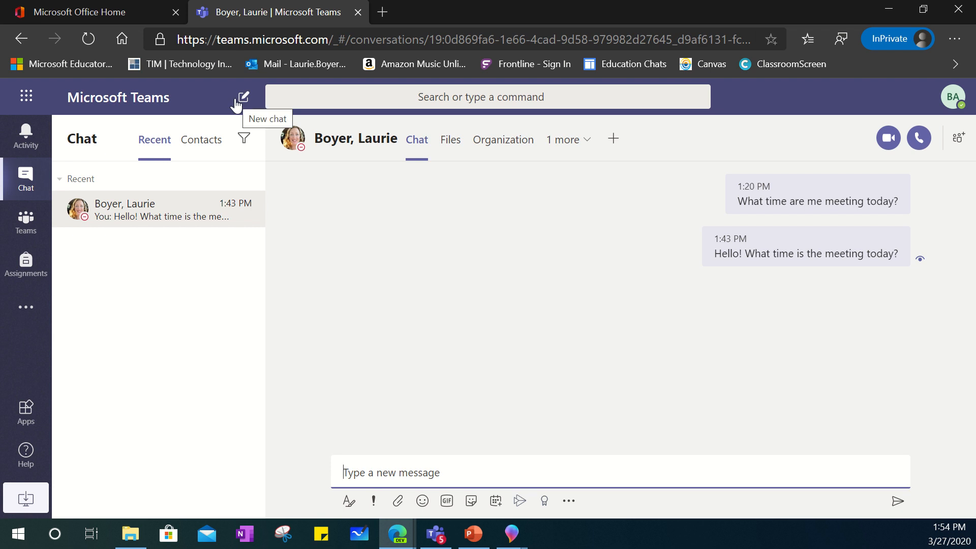
mouse_move(242, 98)
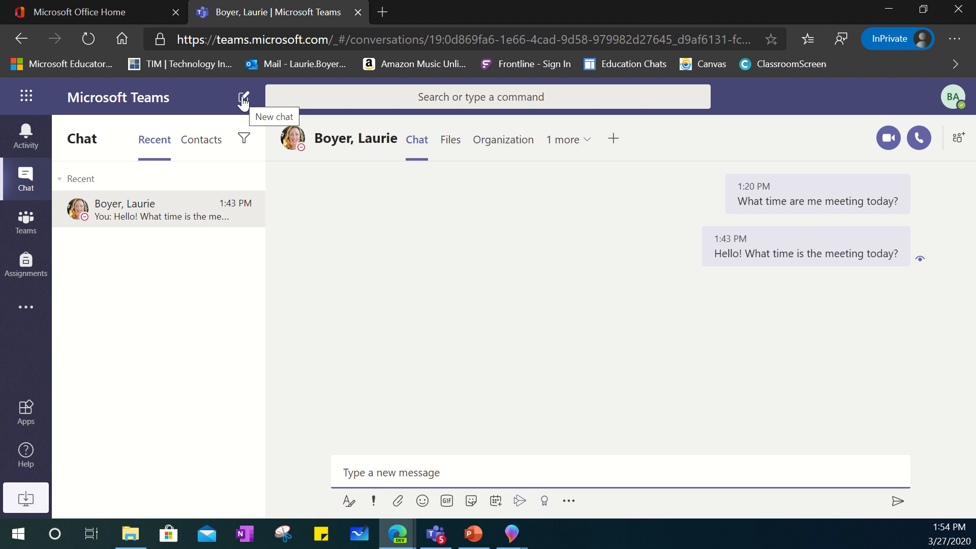
mouse_move(406, 471)
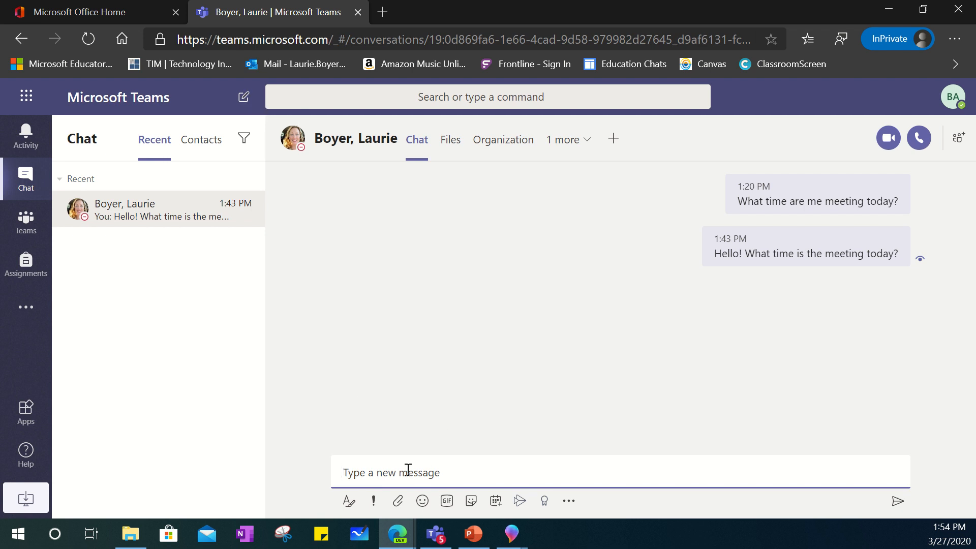
type("How")
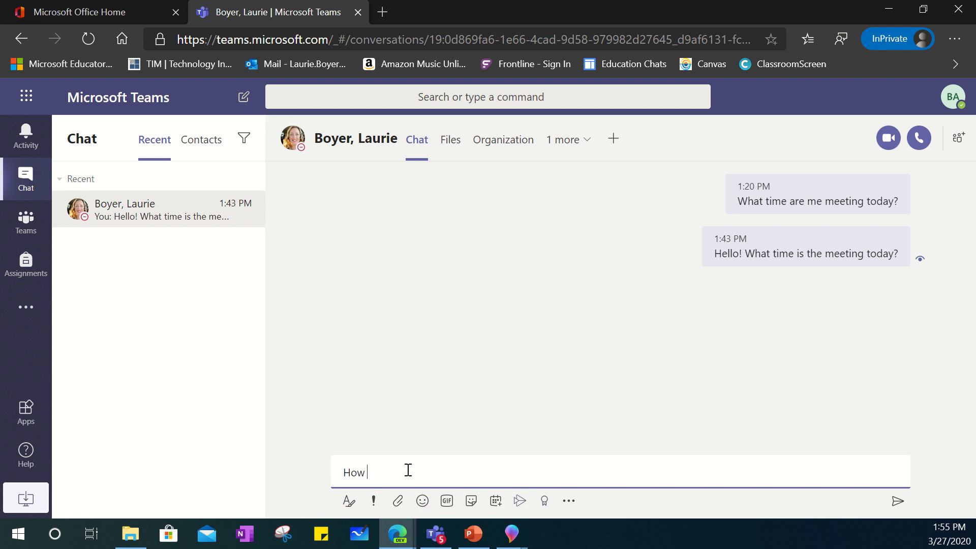
type("are you today?")
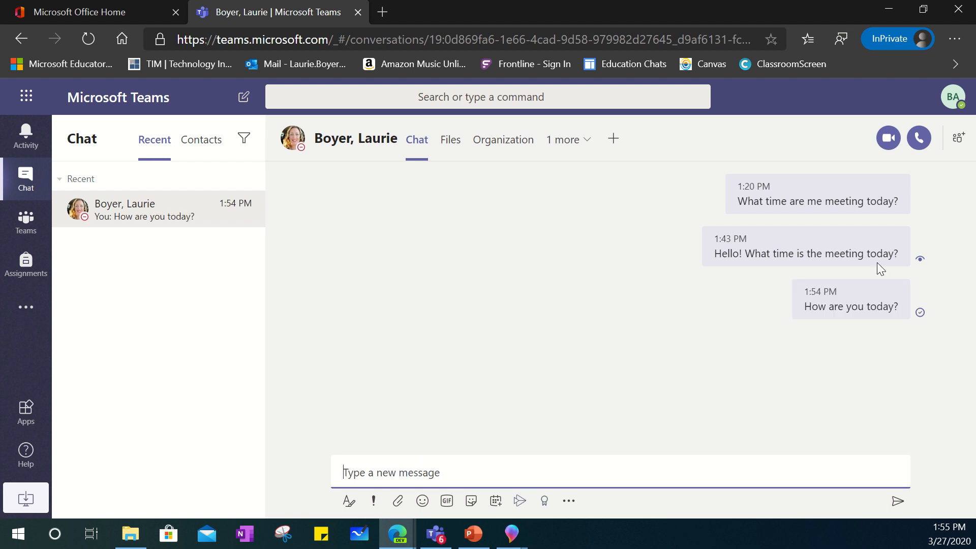
mouse_move(887, 137)
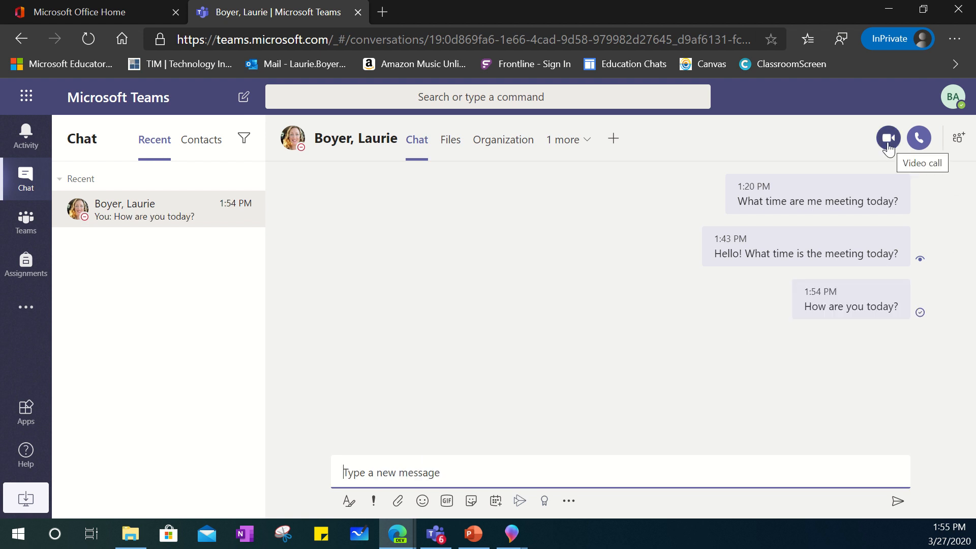
mouse_move(917, 137)
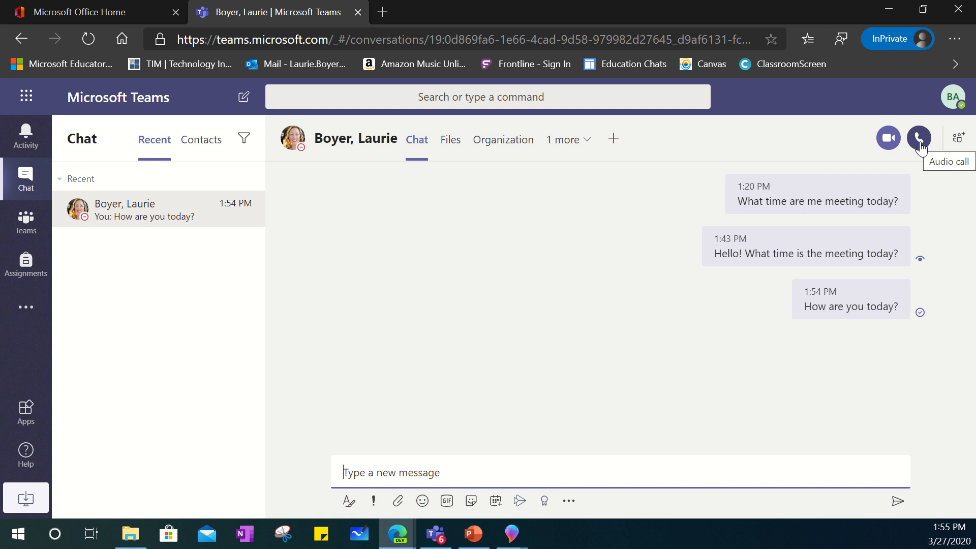
mouse_move(498, 264)
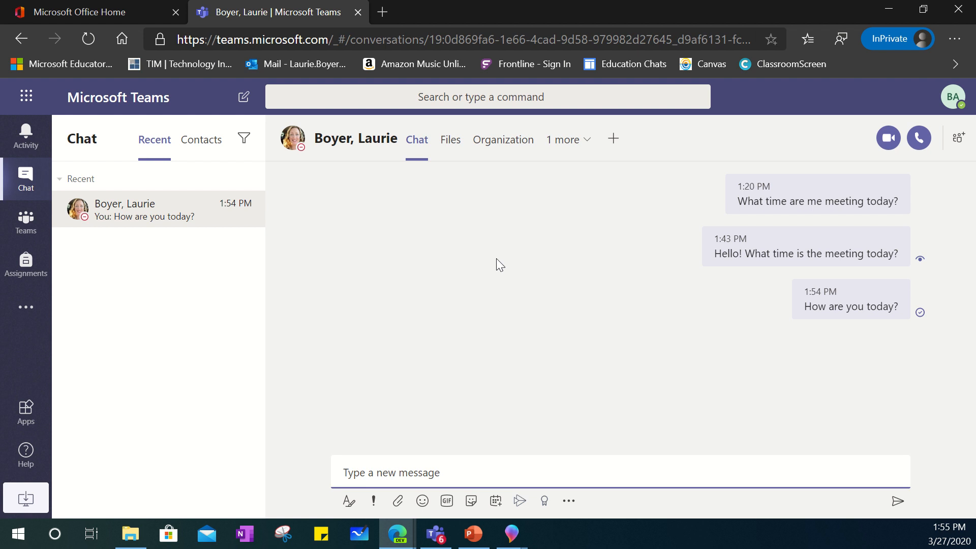
mouse_move(504, 255)
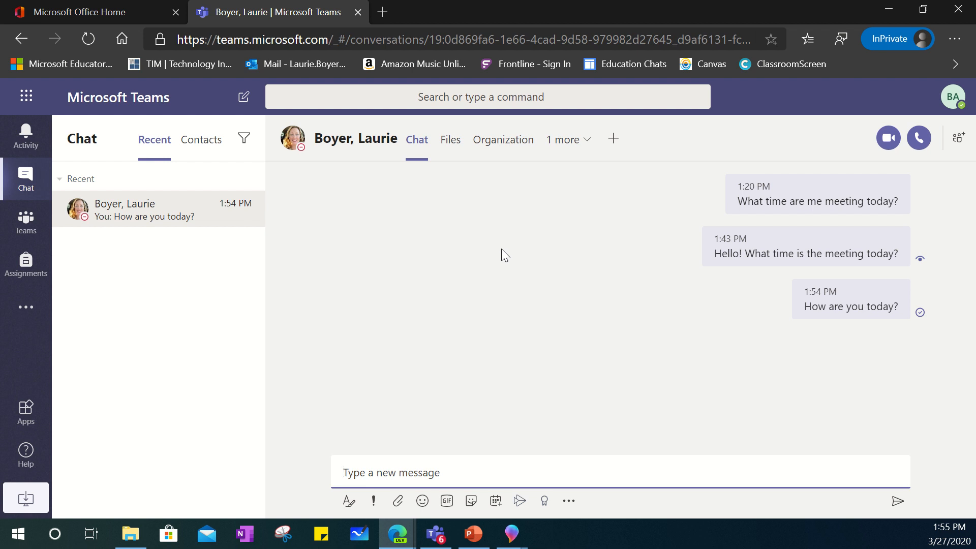
mouse_move(372, 328)
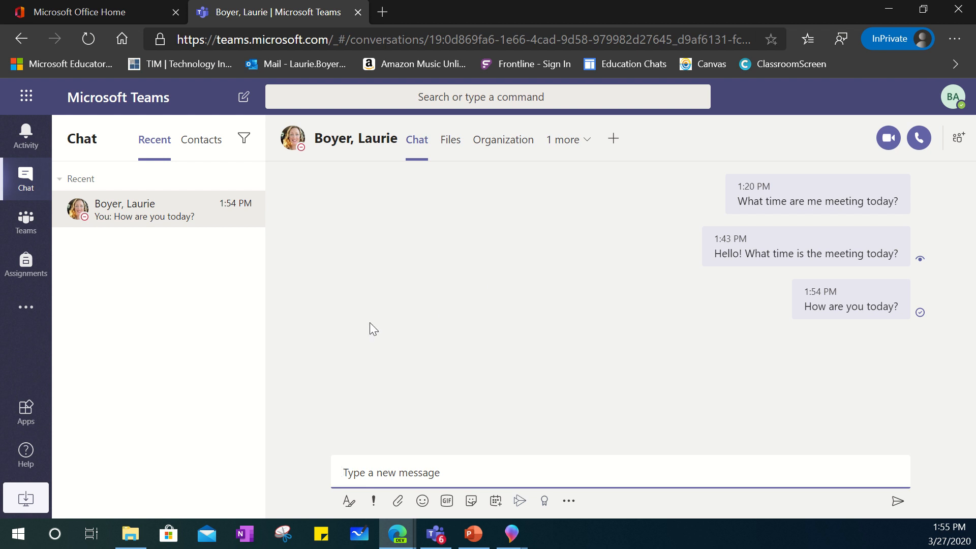
mouse_move(25, 136)
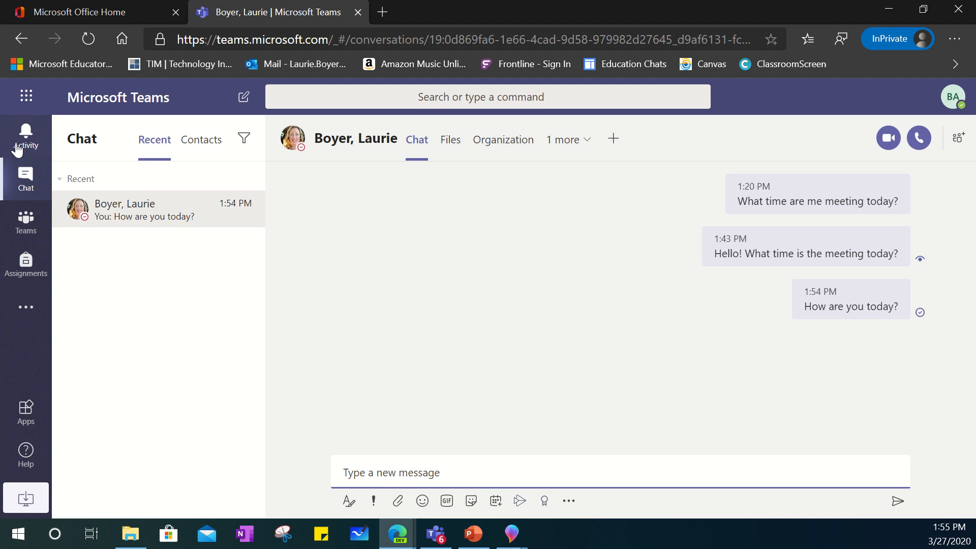
mouse_move(26, 309)
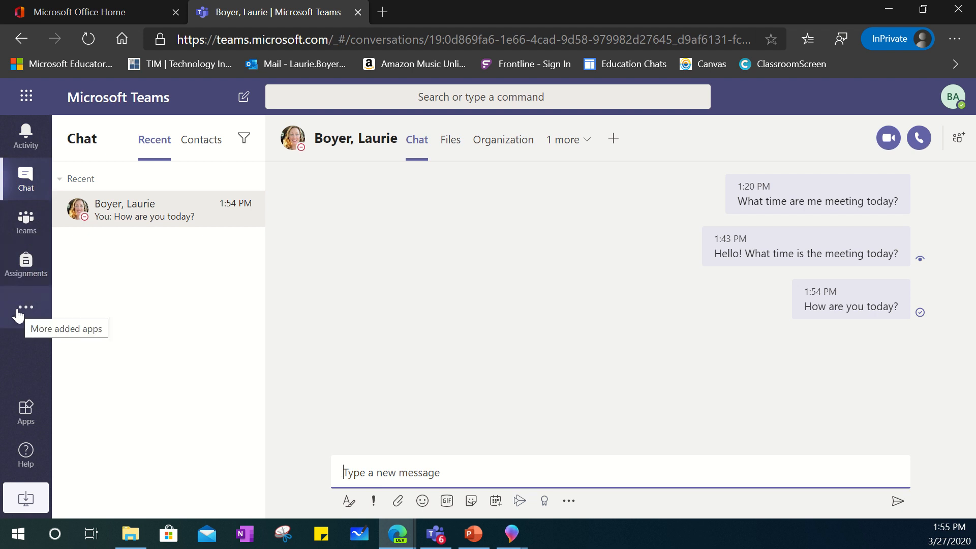
- Show the More added apps list with Calendar, Calls, Files, OneNote and Planner
left_click(26, 308)
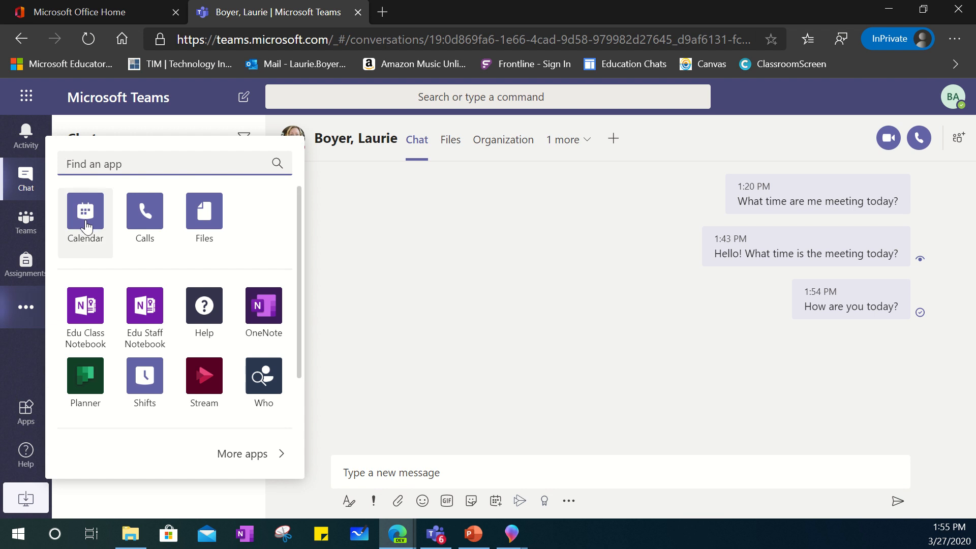
- Show the March 2020 work-week calendar with Friday's 'Chat with Mrs. B' meeting
left_click(85, 215)
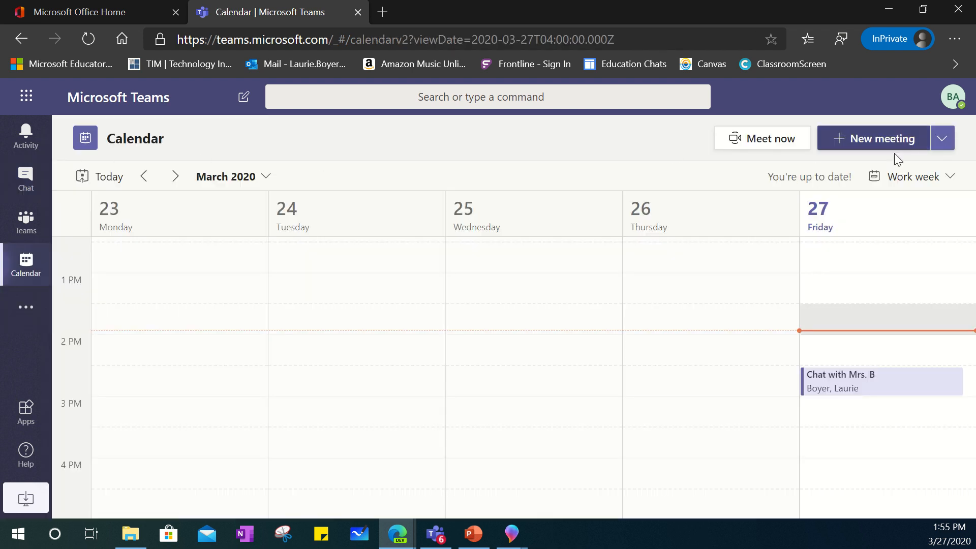
mouse_move(398, 349)
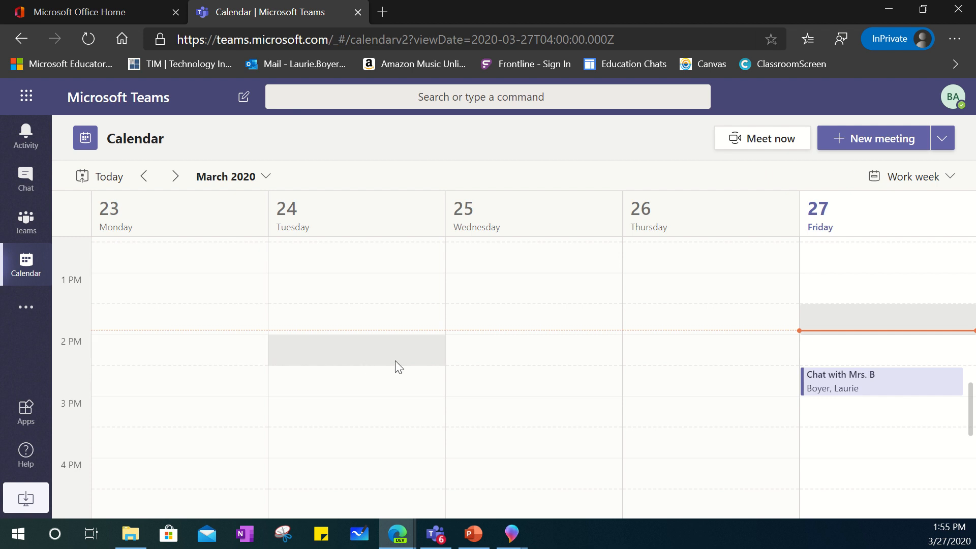
mouse_move(660, 363)
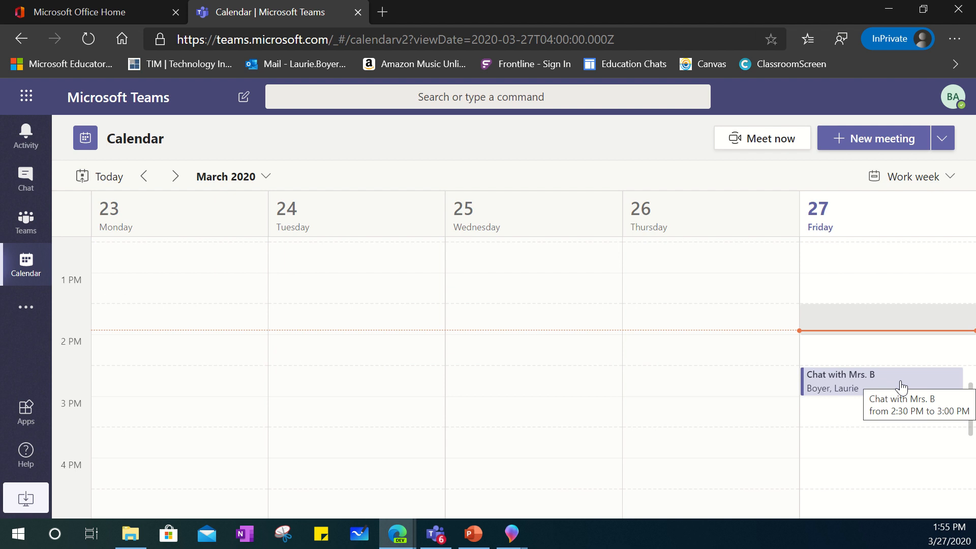
left_click(841, 379)
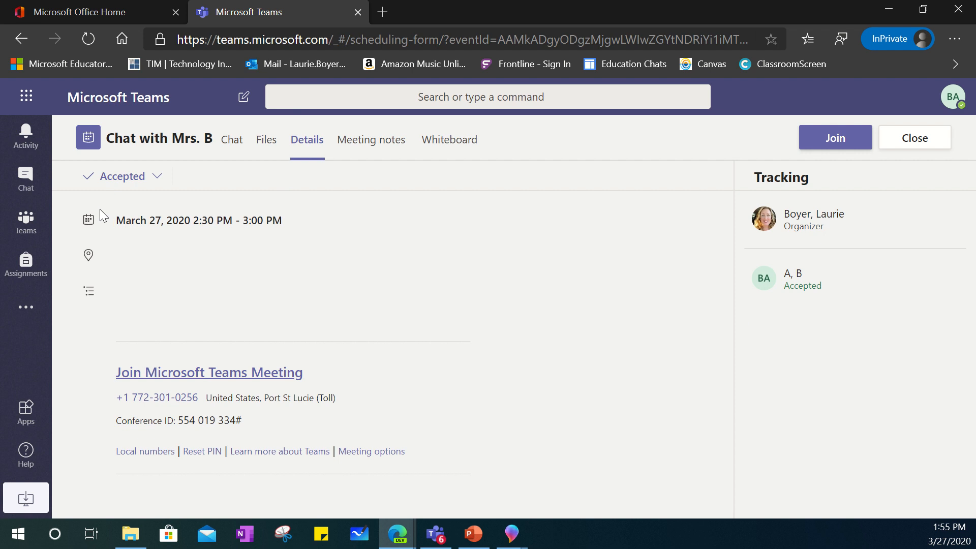
left_click(158, 176)
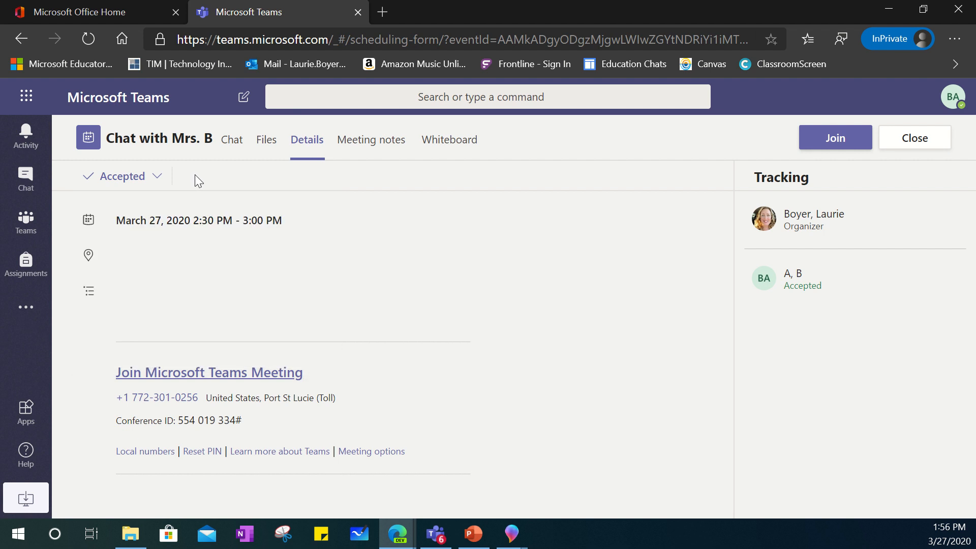
mouse_move(71, 202)
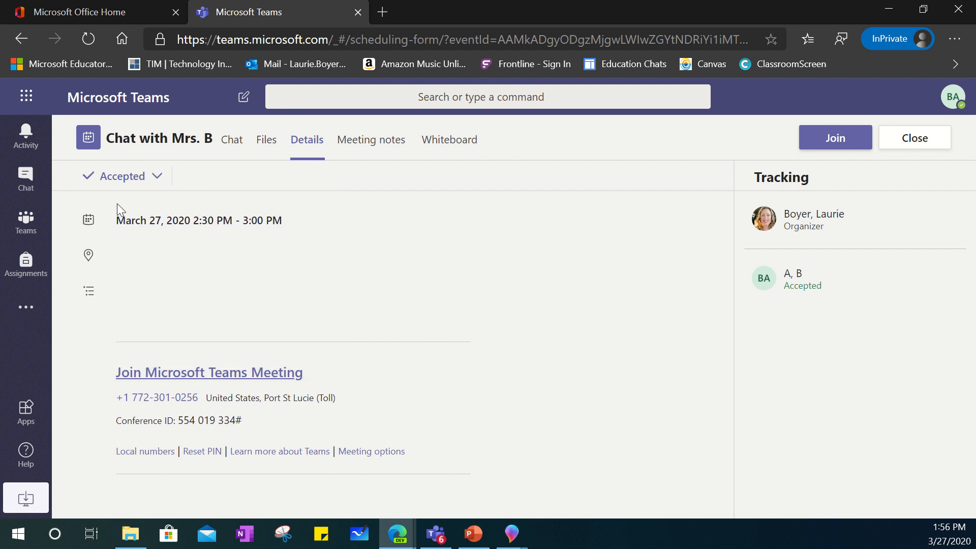
mouse_move(221, 230)
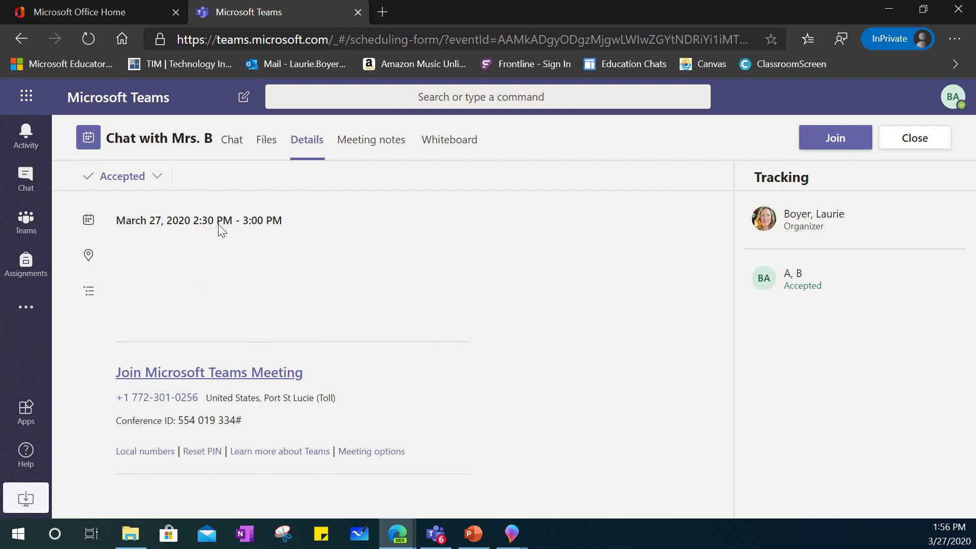
mouse_move(278, 231)
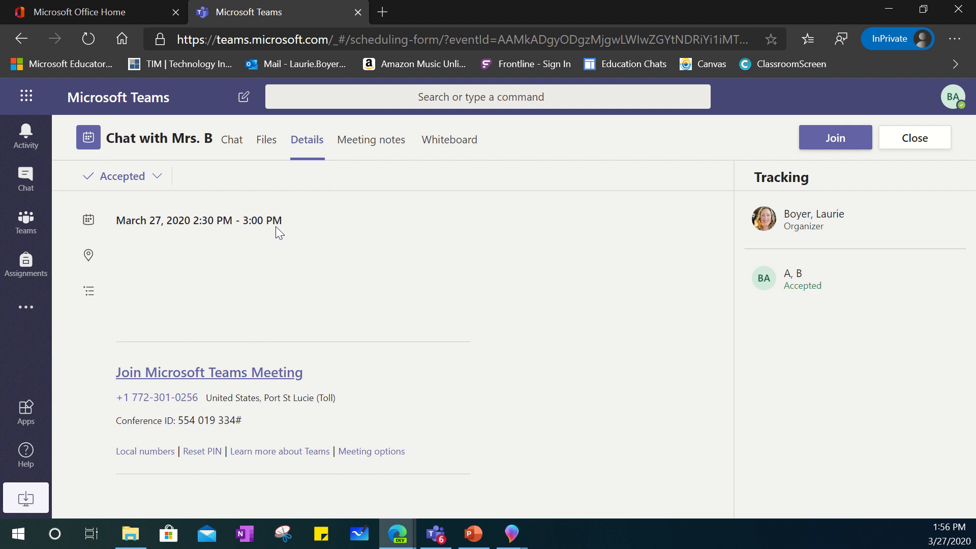
mouse_move(630, 174)
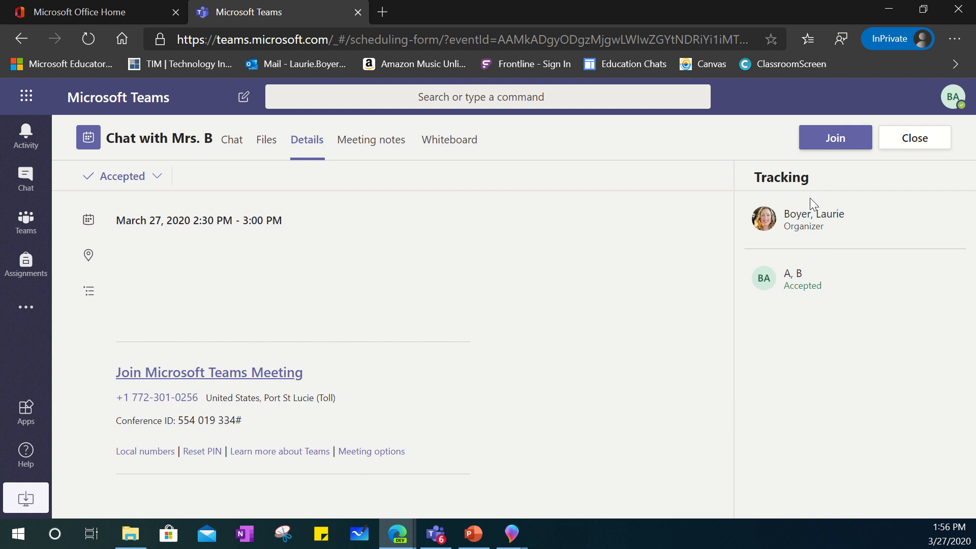
mouse_move(840, 226)
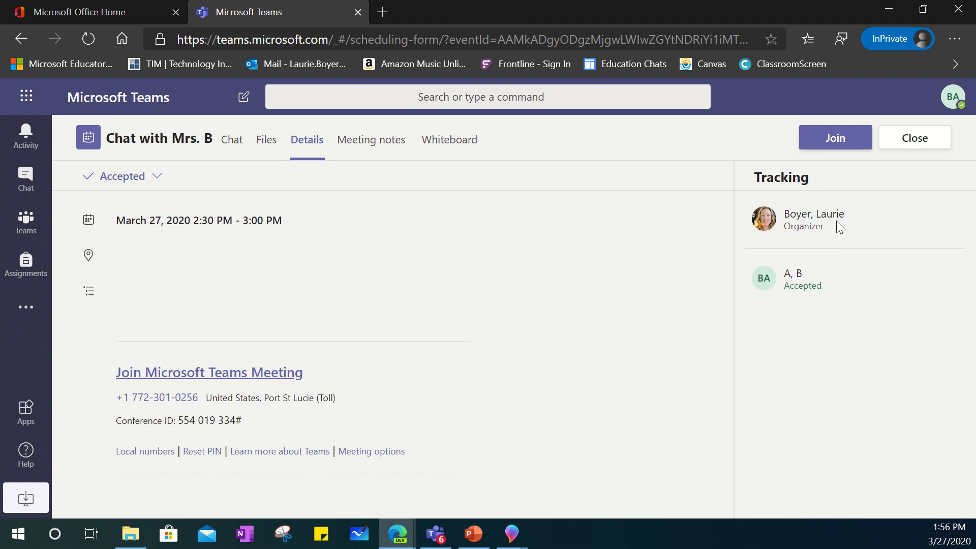
mouse_move(749, 264)
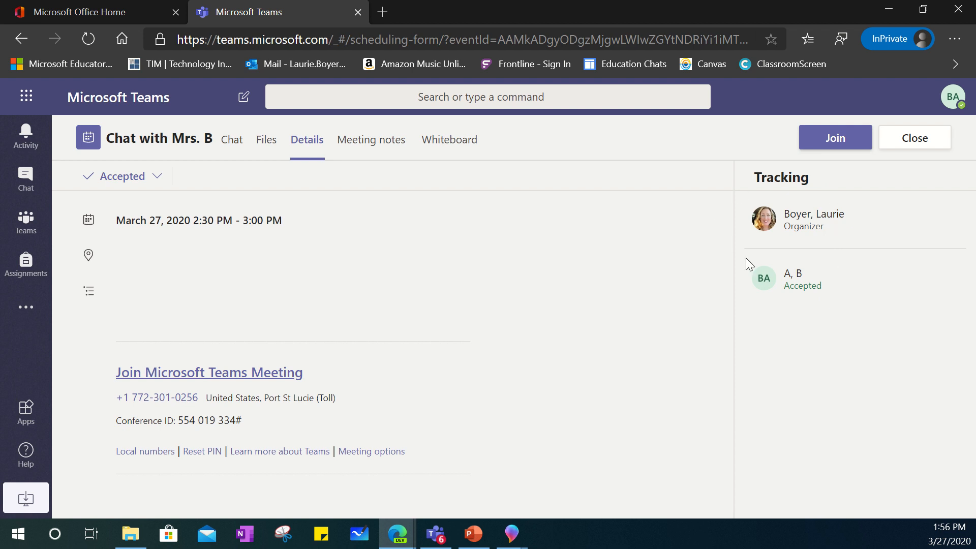
mouse_move(791, 306)
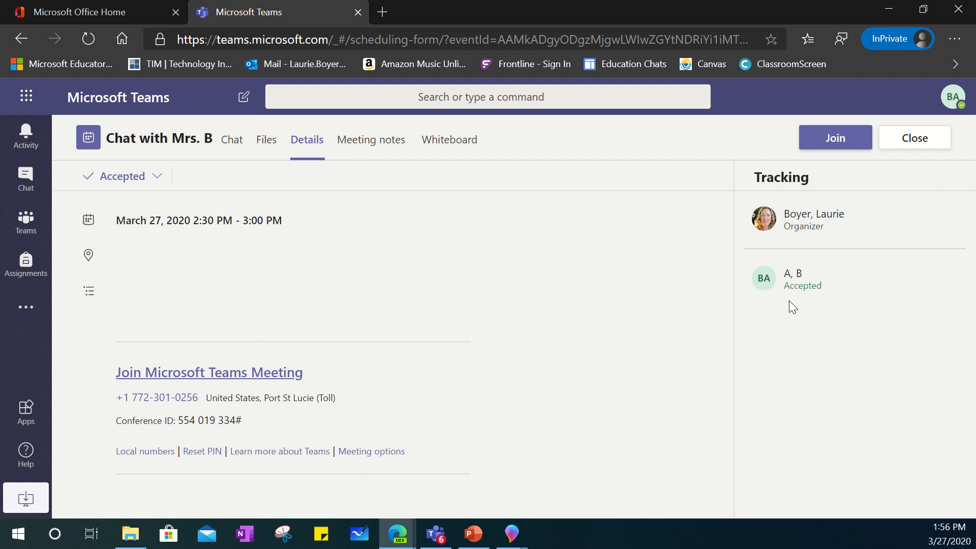
mouse_move(607, 270)
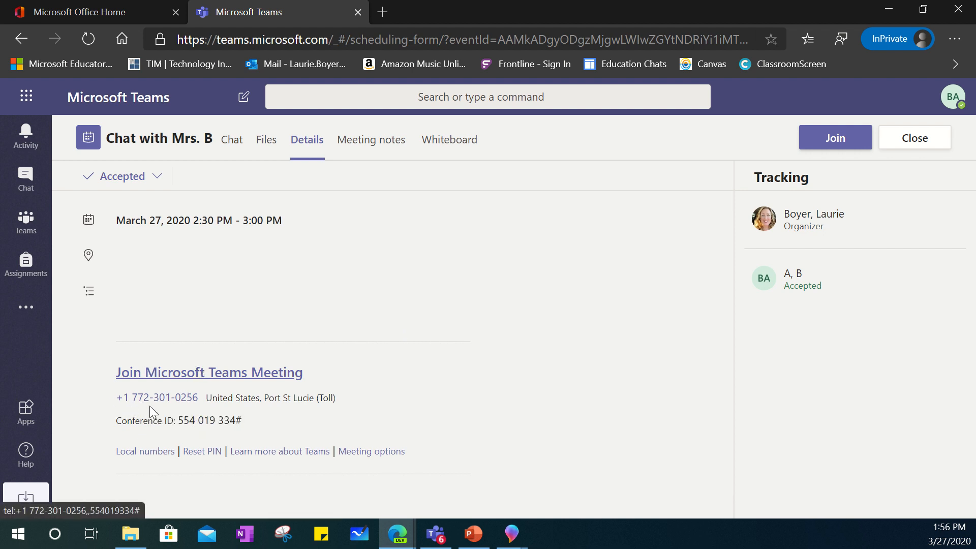
mouse_move(188, 419)
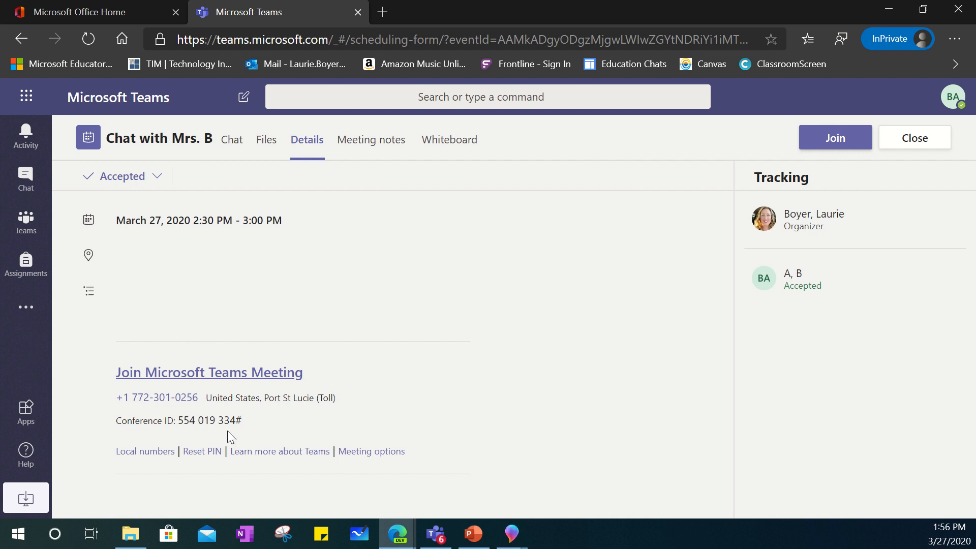
mouse_move(395, 408)
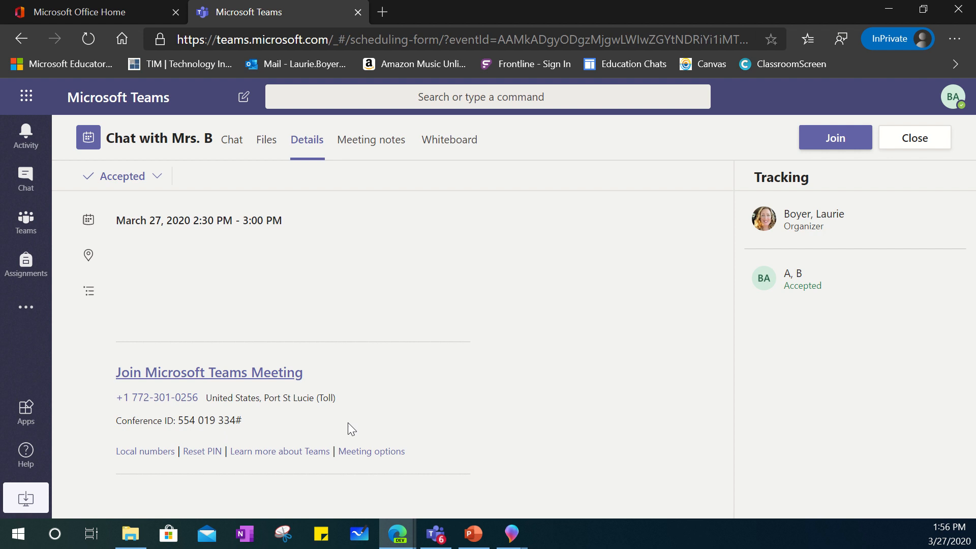
mouse_move(354, 422)
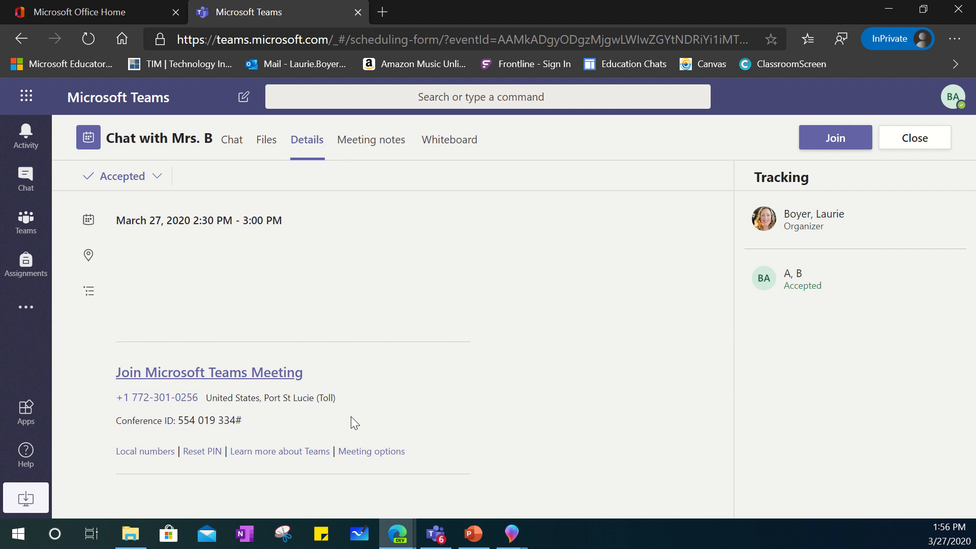
mouse_move(102, 223)
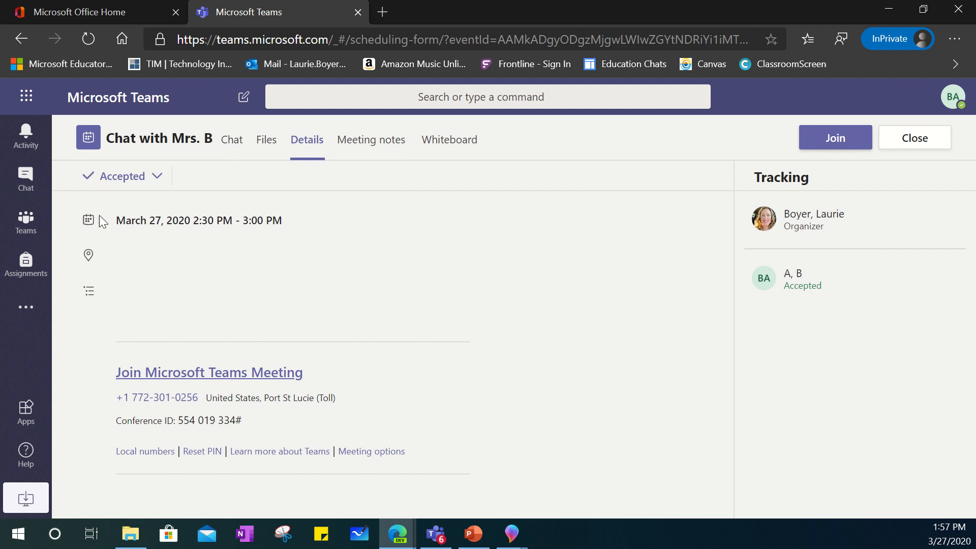
mouse_move(832, 196)
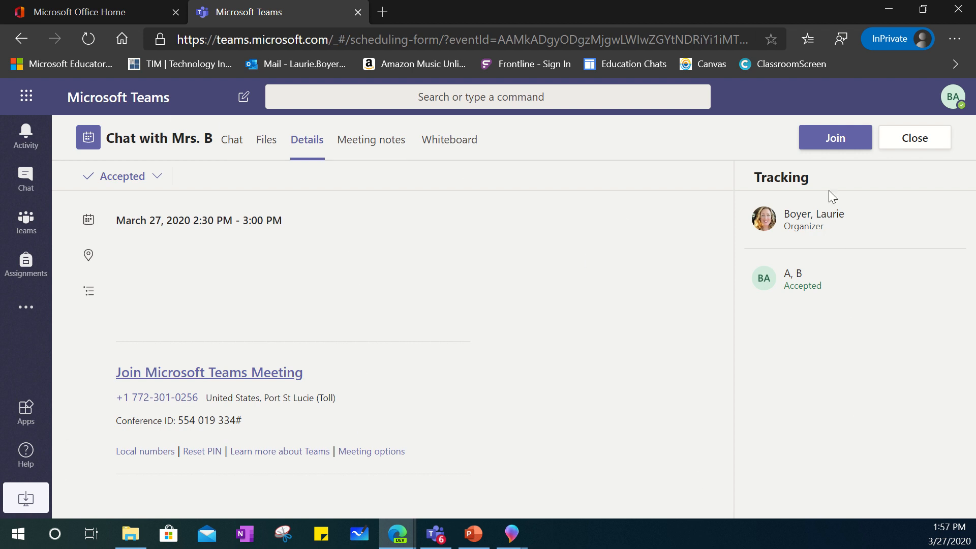
mouse_move(833, 143)
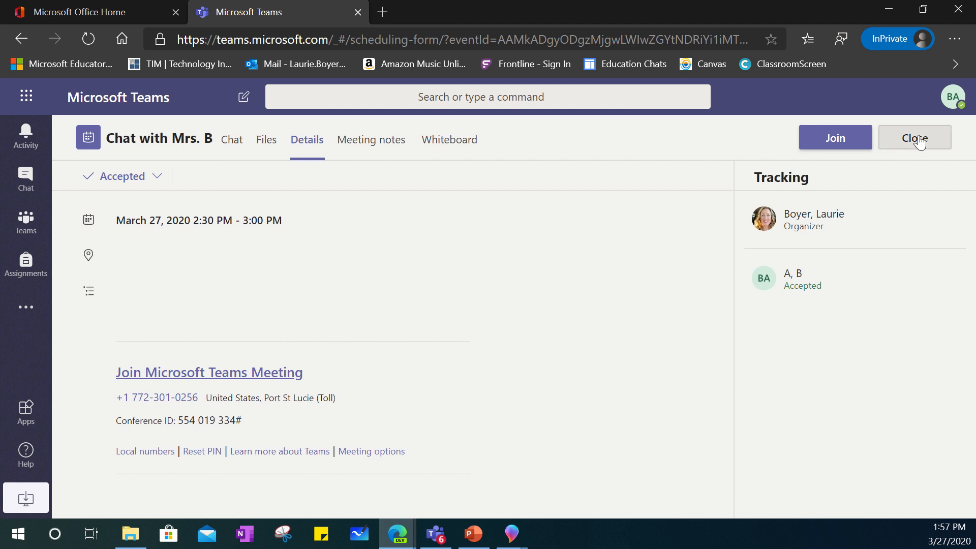
- Close the 'Chat with Mrs. B' details and return to the work-week calendar
left_click(914, 137)
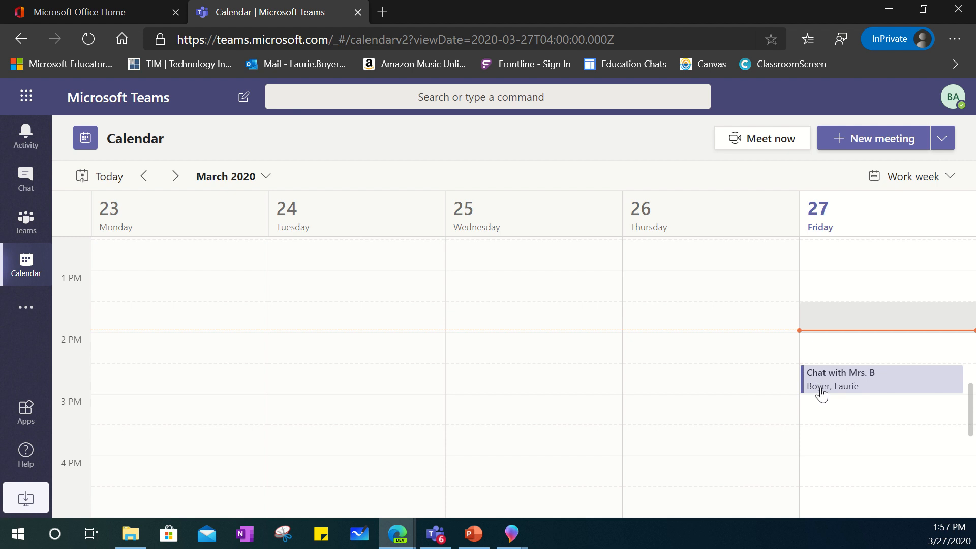
mouse_move(821, 389)
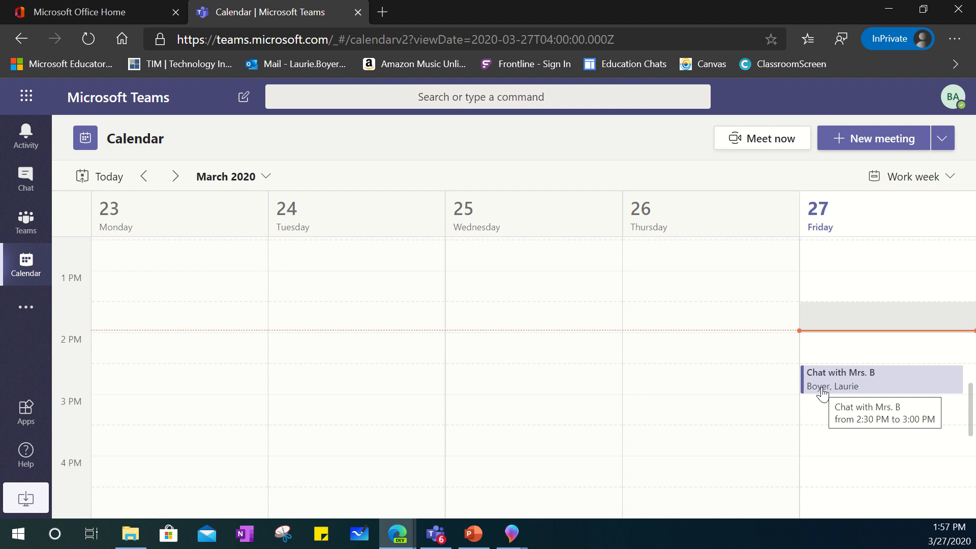
mouse_move(150, 336)
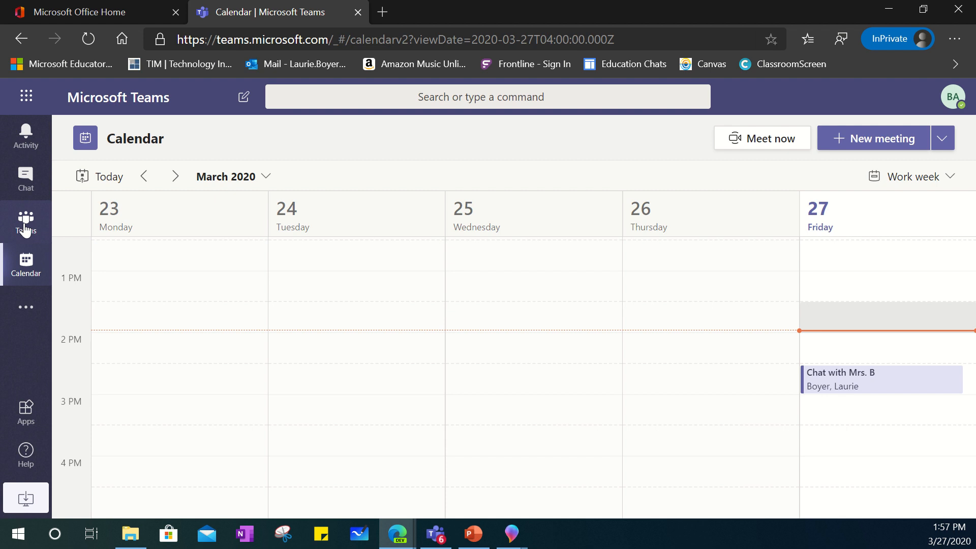
mouse_move(21, 243)
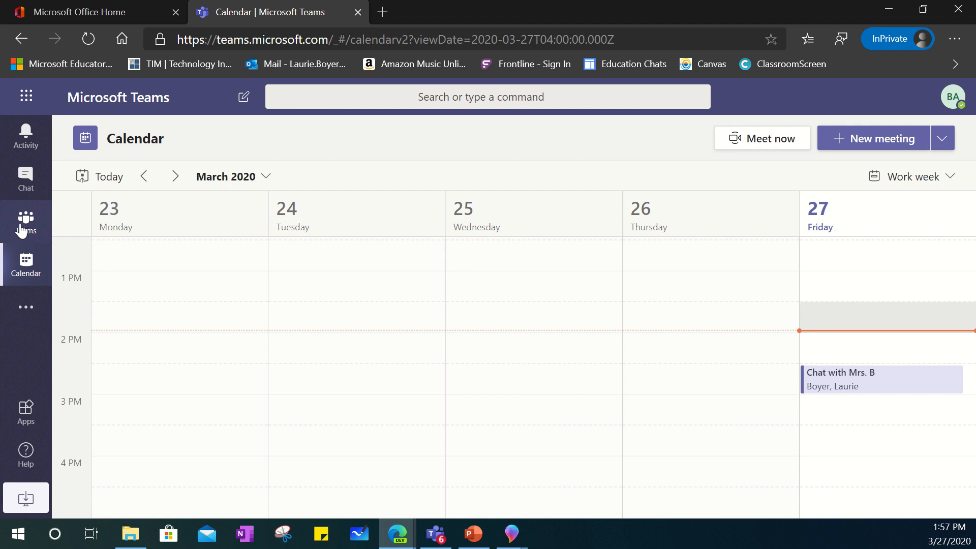
- Show the Teams grid listing 3rd Grade Math, ACCEL MATH GRADG03 and LA WRITING GR 3G03
left_click(25, 223)
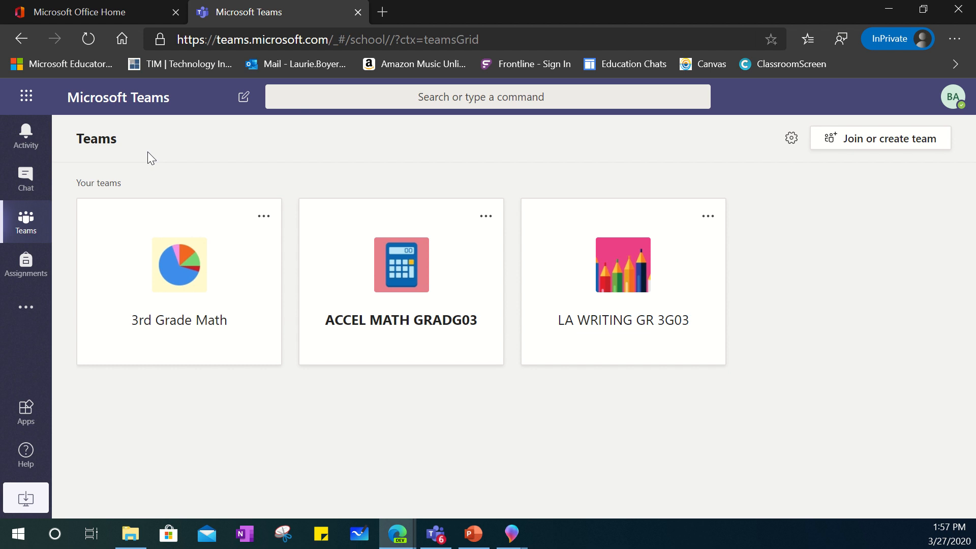
mouse_move(197, 216)
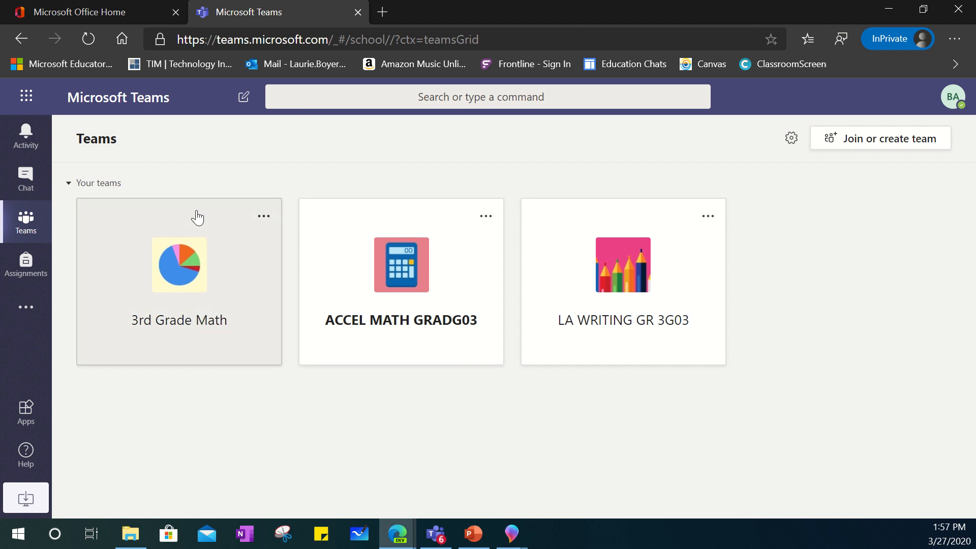
- Enter the 3rd Grade Math team's General channel posts with the Tech Tuesdays meeting link
left_click(179, 264)
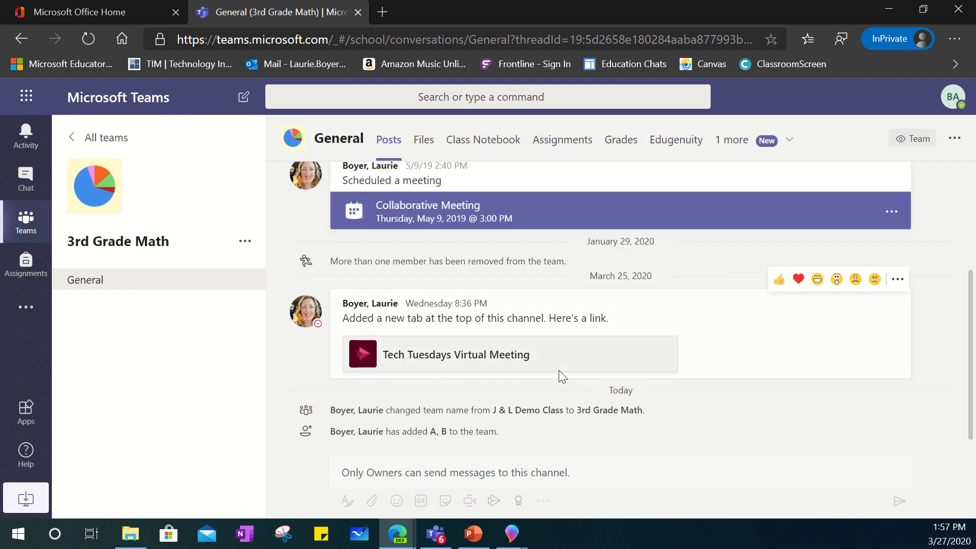
mouse_move(478, 356)
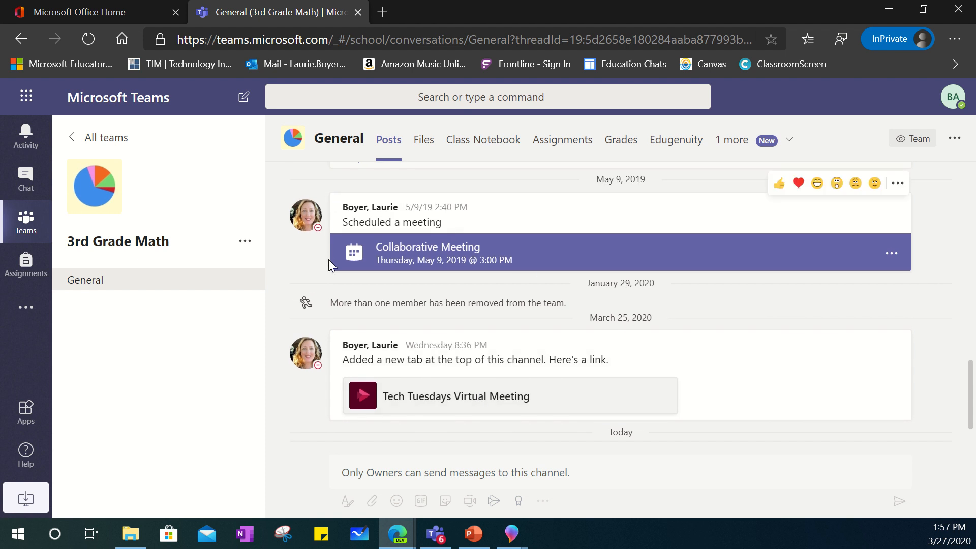
mouse_move(299, 267)
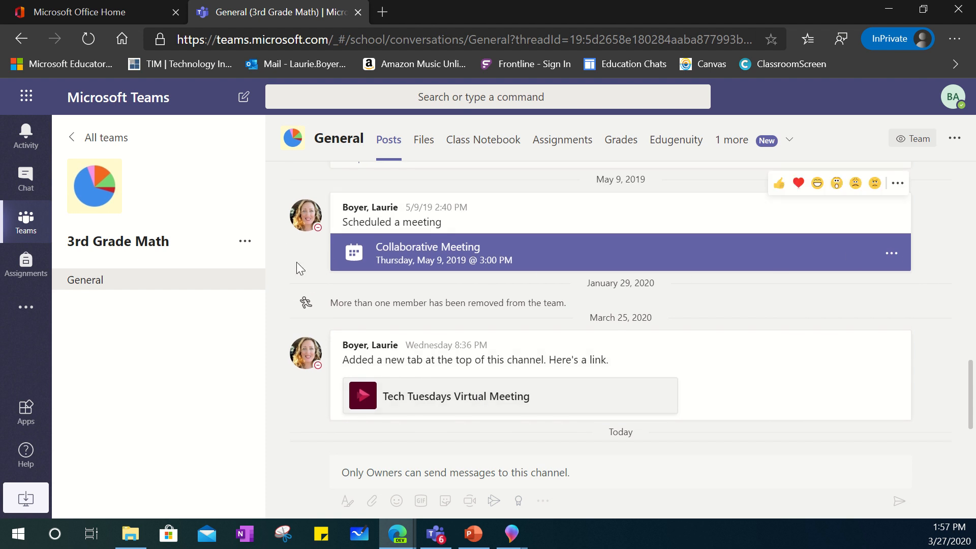
mouse_move(684, 268)
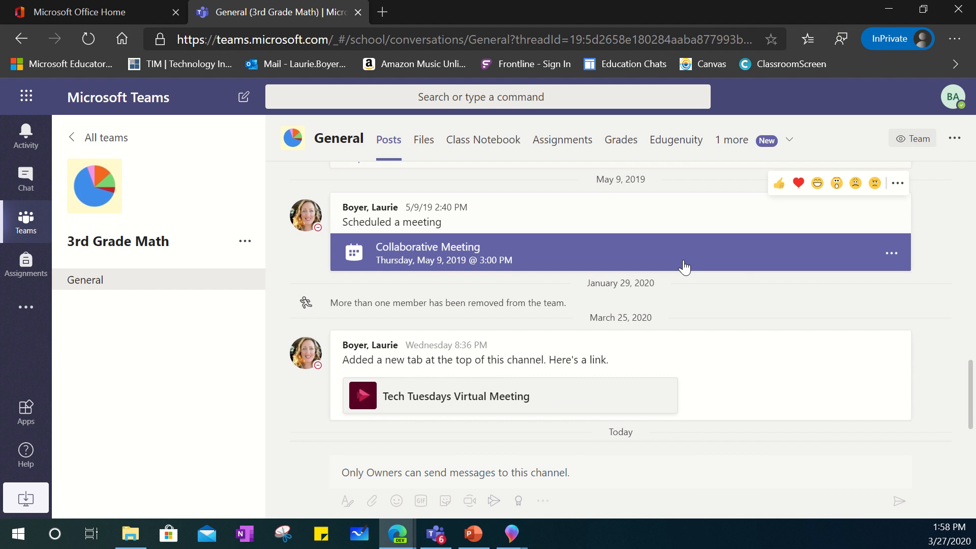
mouse_move(583, 257)
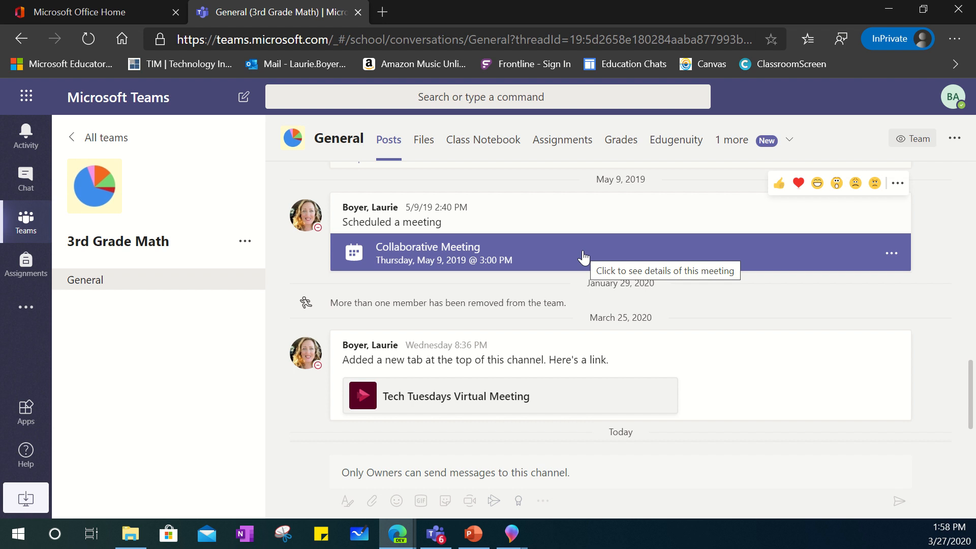
mouse_move(594, 407)
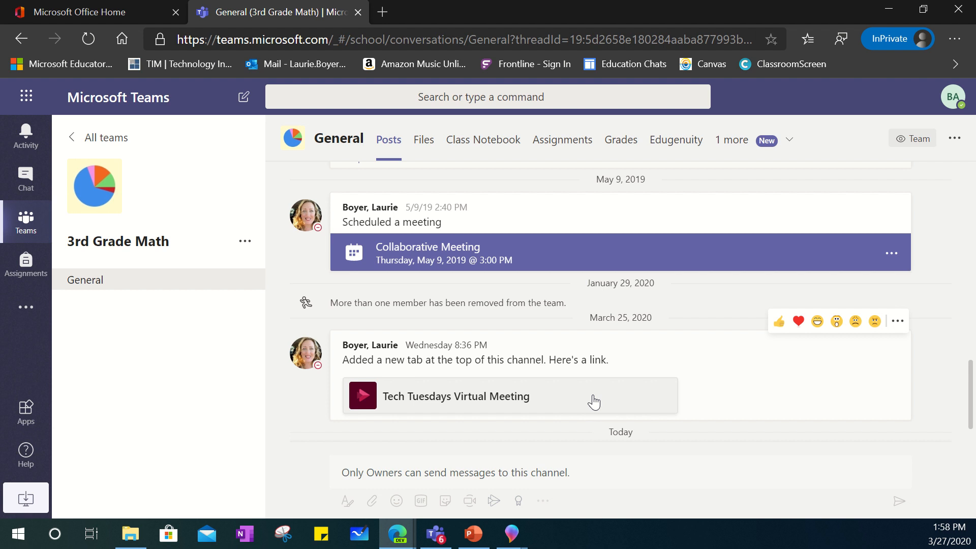
mouse_move(384, 243)
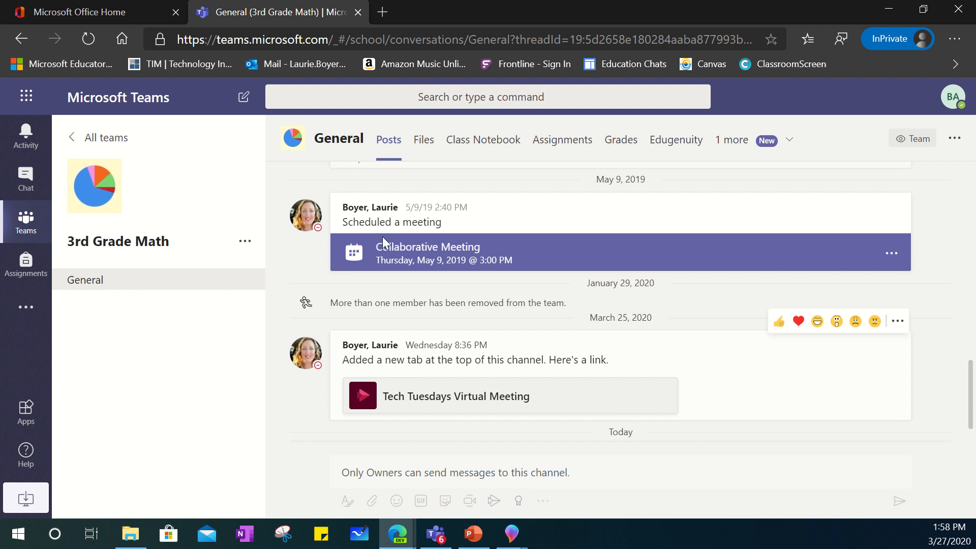